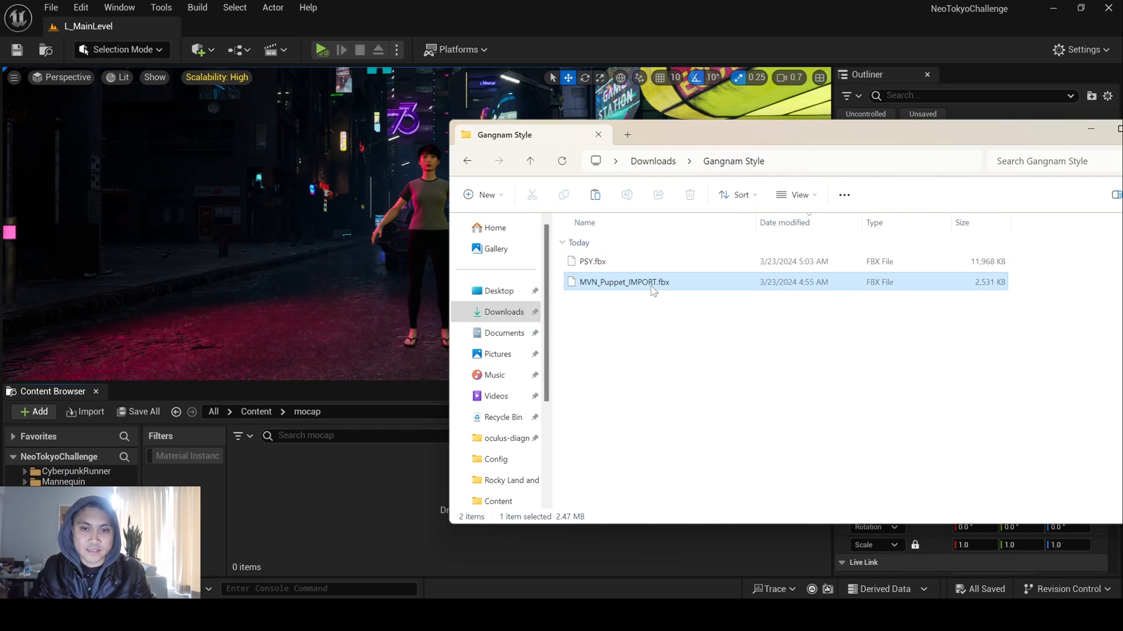
# Import MVN_Puppet_IMPORT.fbx as a skeletal mesh with Import All in the FBX options
pyautogui.doubleClick(624, 282)
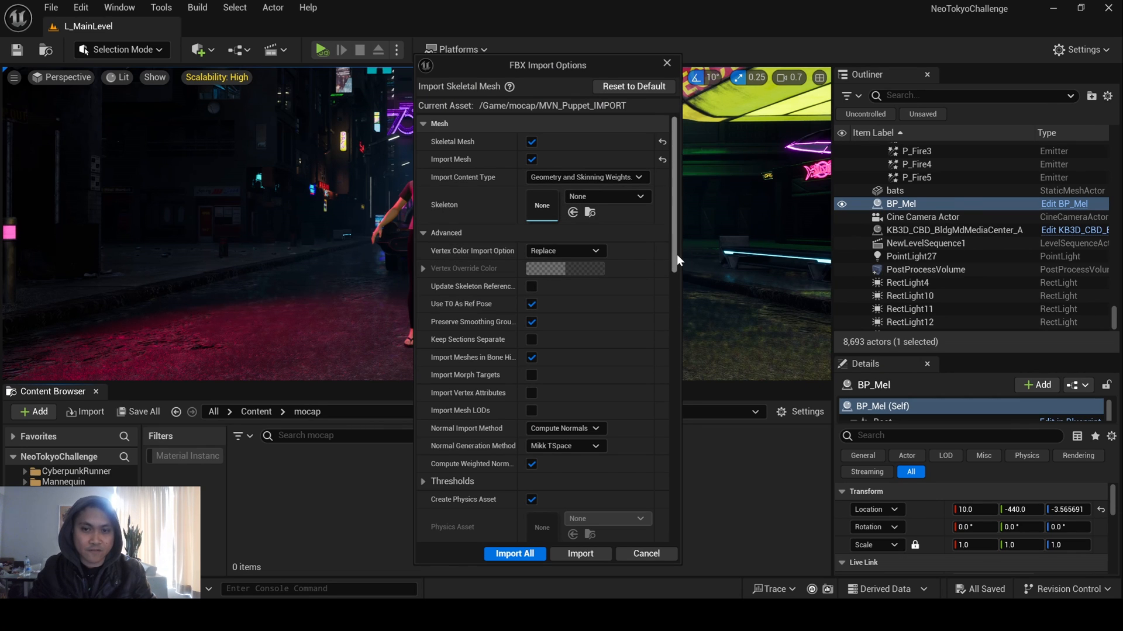
pyautogui.scroll(-3)
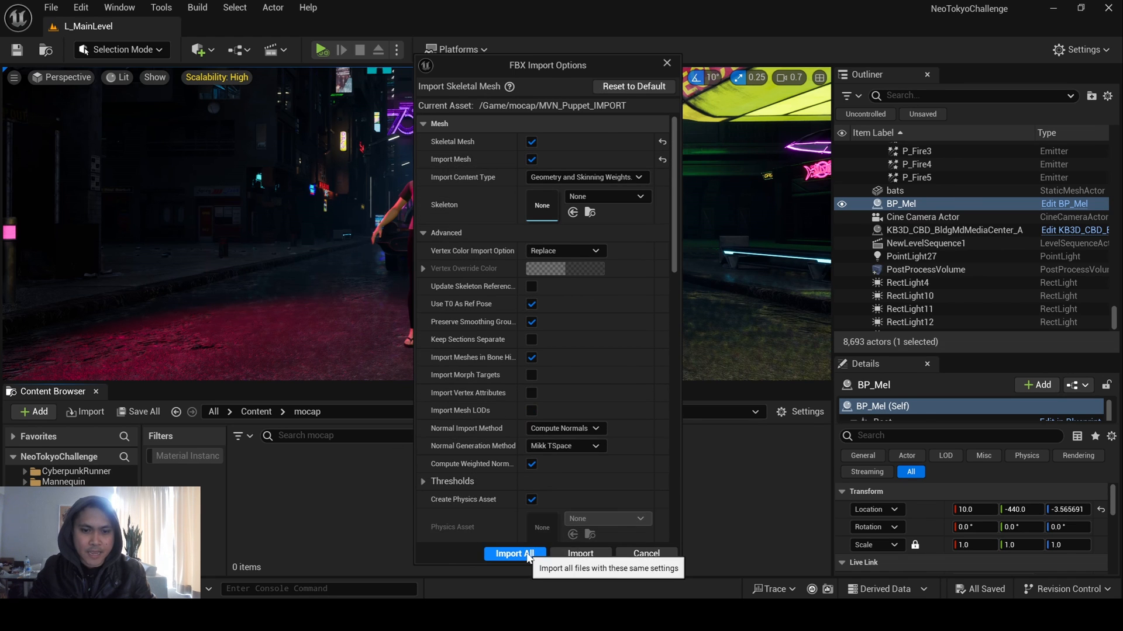
pyautogui.click(515, 554)
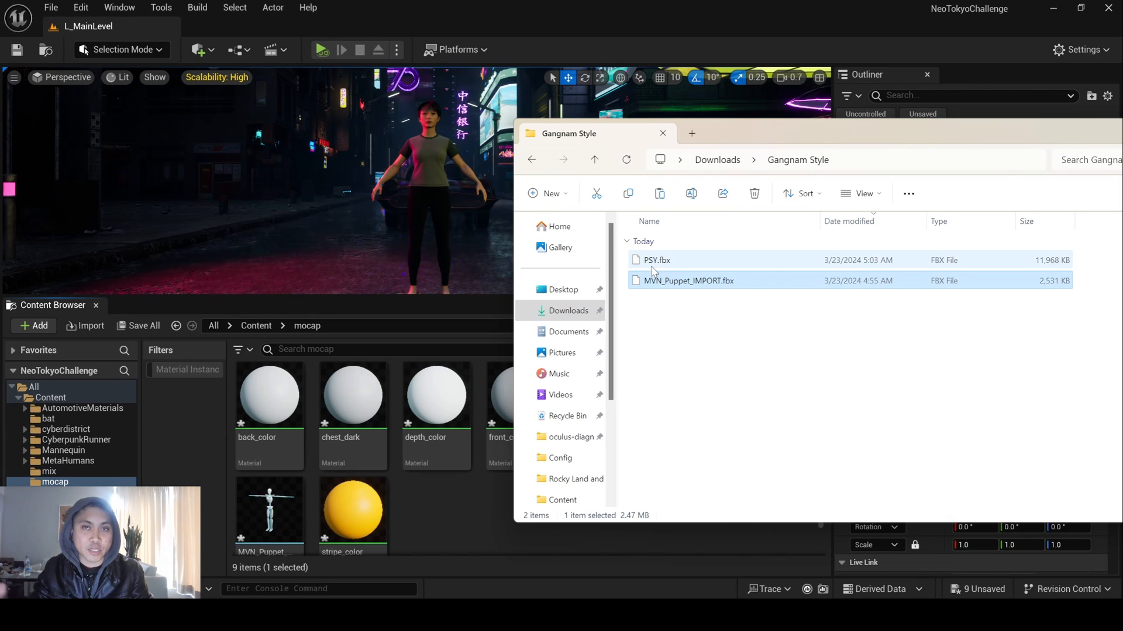
pyautogui.moveTo(653, 274)
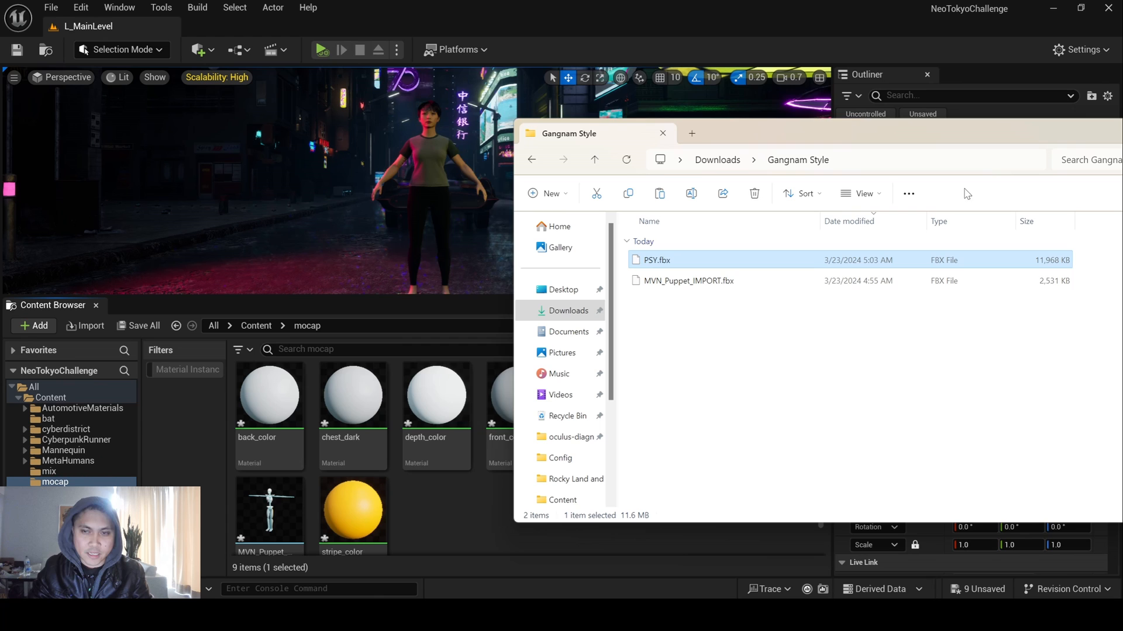
# Import PSY.fbx as an animation targeting the MVN_Puppet_IMPORT skeleton via Import All
pyautogui.doubleClick(657, 259)
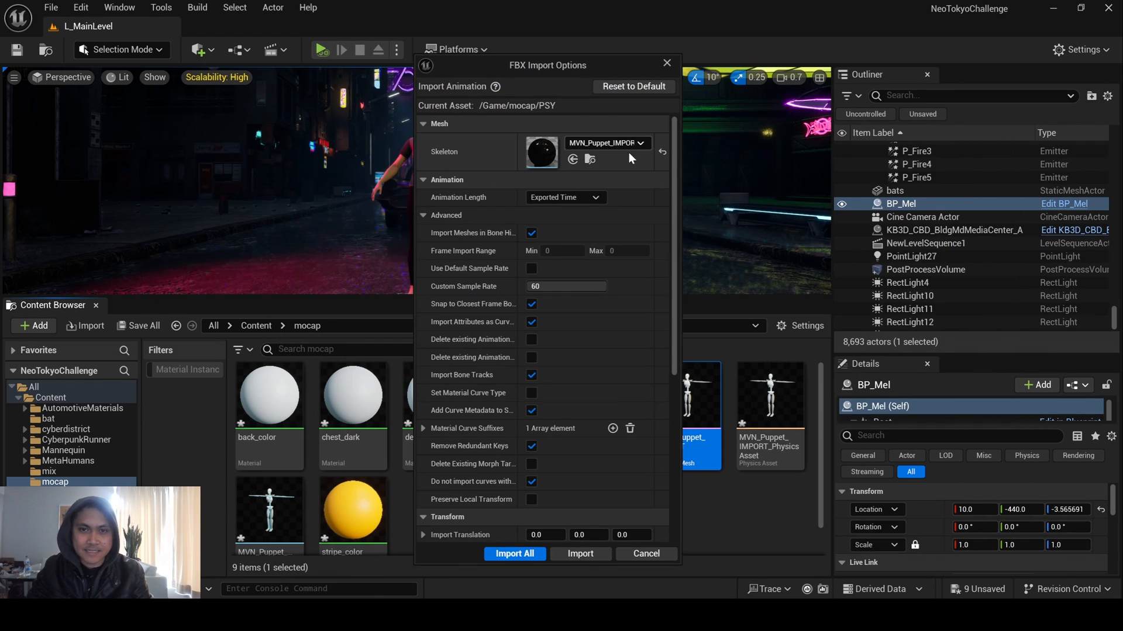
pyautogui.moveTo(622, 146)
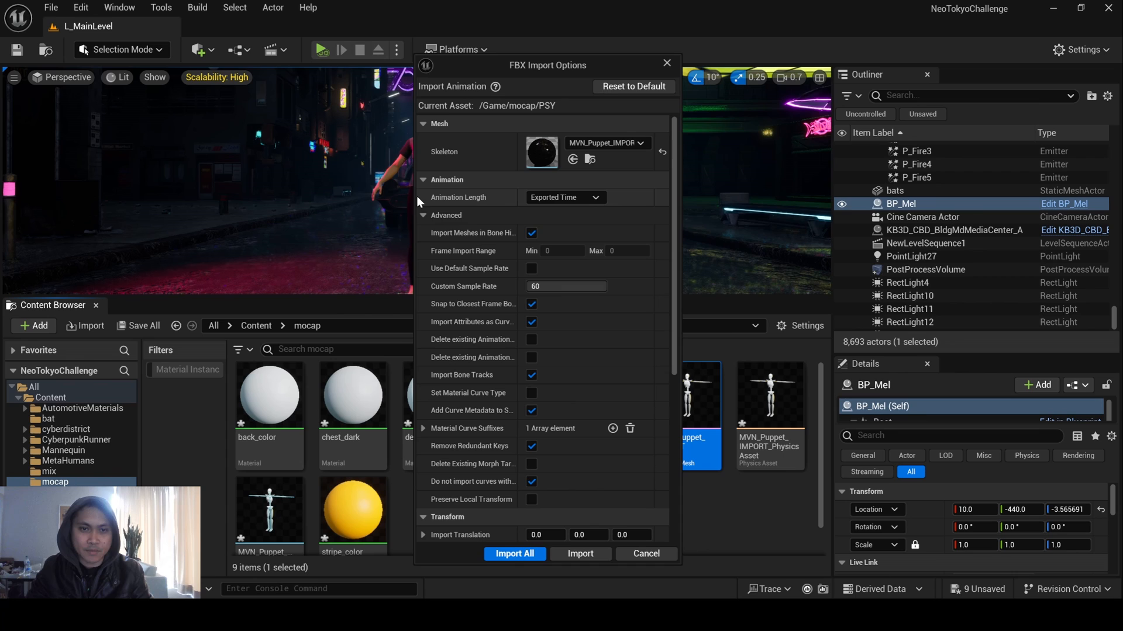
pyautogui.scroll(-3)
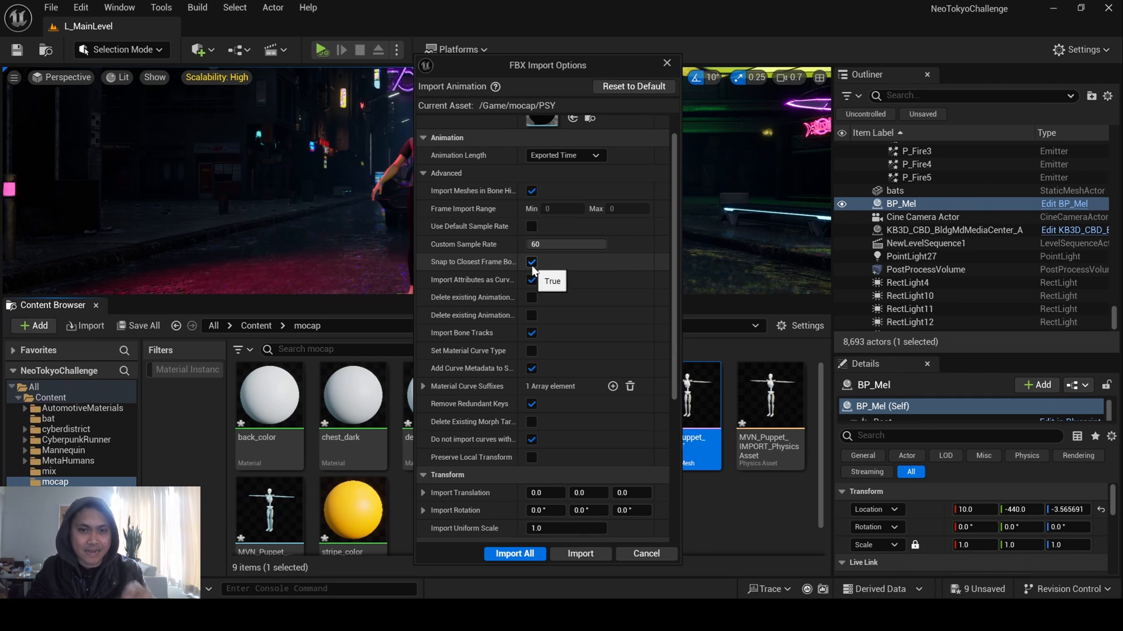
pyautogui.scroll(-3)
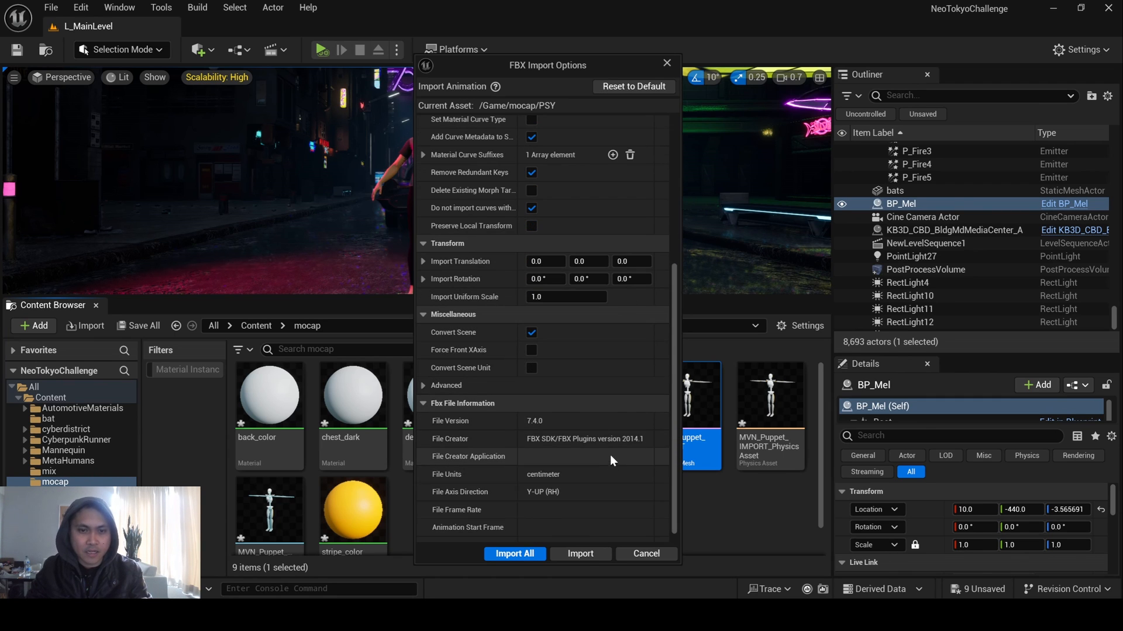
pyautogui.click(514, 554)
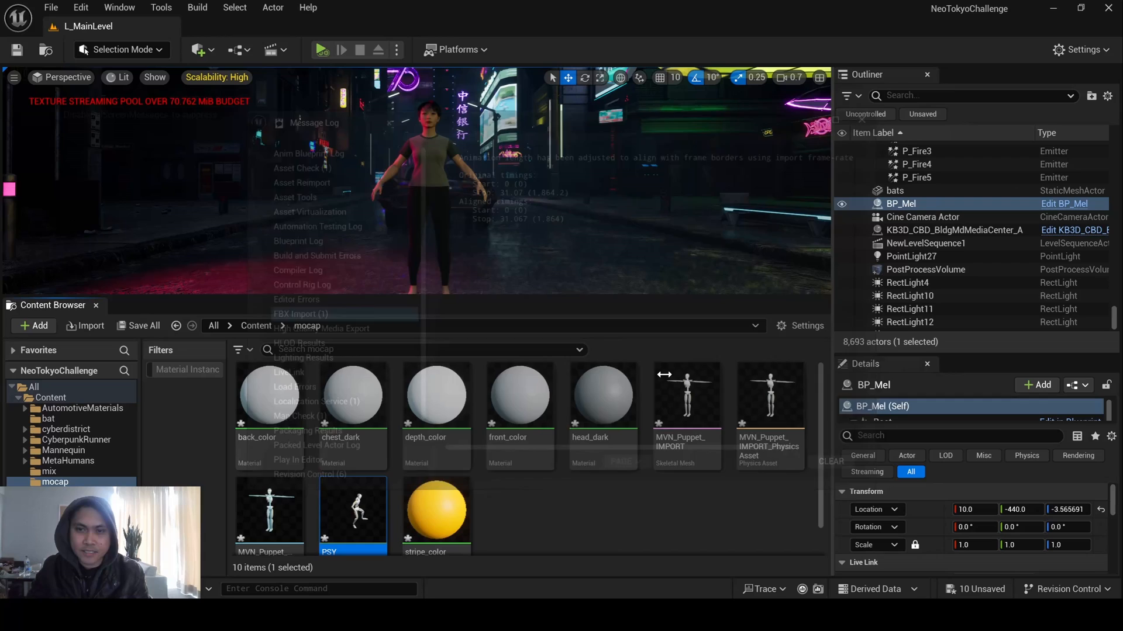
pyautogui.doubleClick(352, 512)
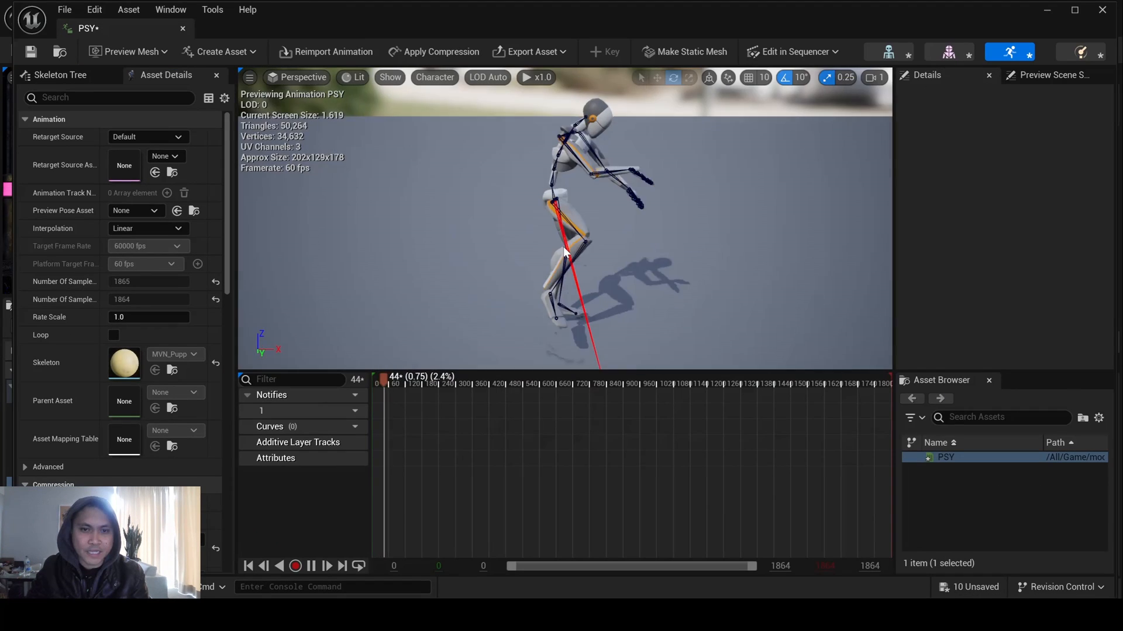
pyautogui.click(311, 566)
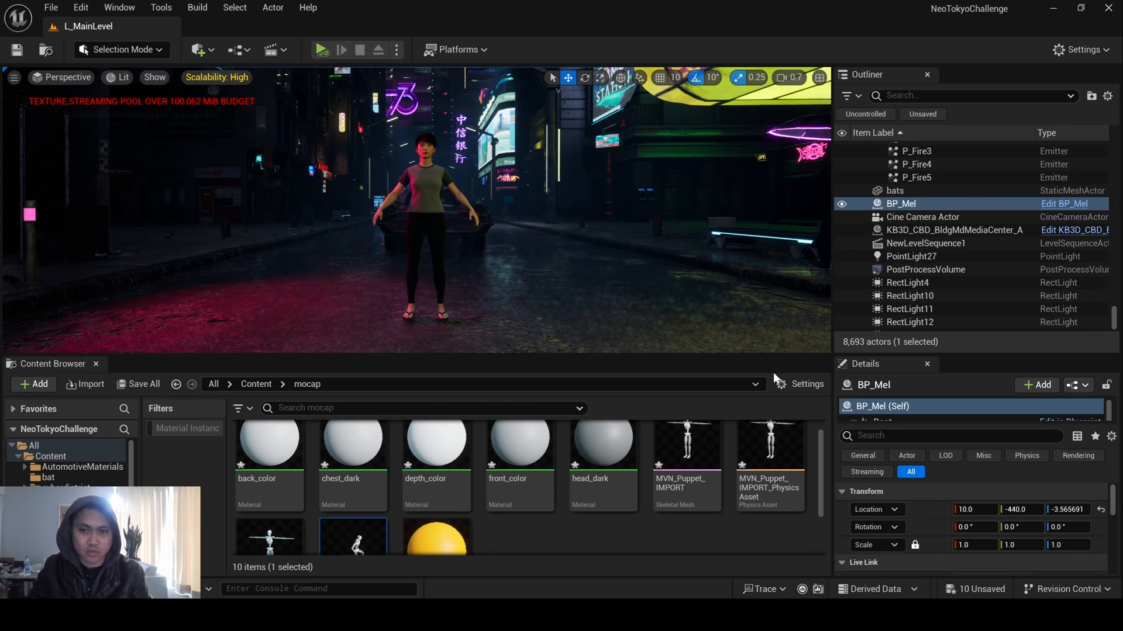
pyautogui.moveTo(549, 363)
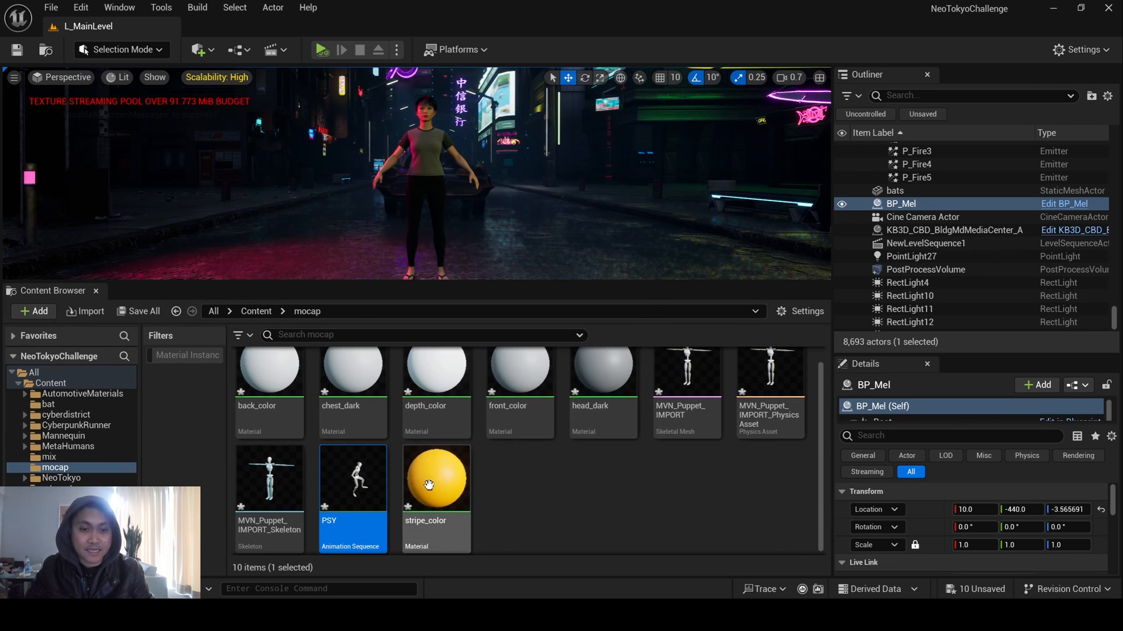
# Start Retarget Animations on PSY with f_med_nrw_body as the target mesh and PSY selected
pyautogui.rightClick(352, 480)
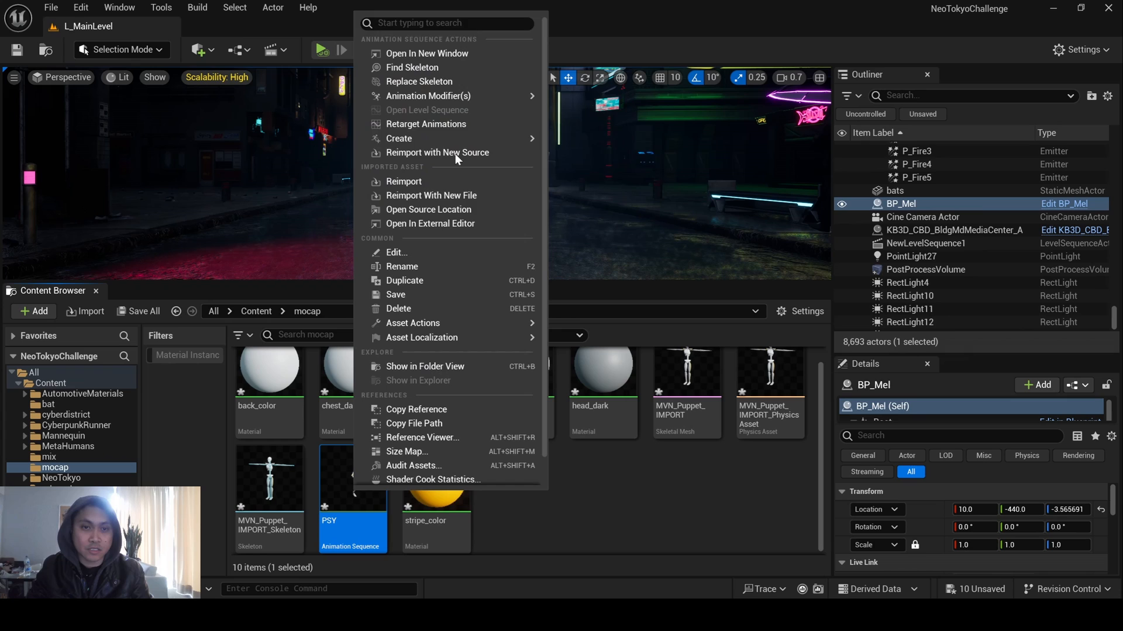
pyautogui.click(426, 124)
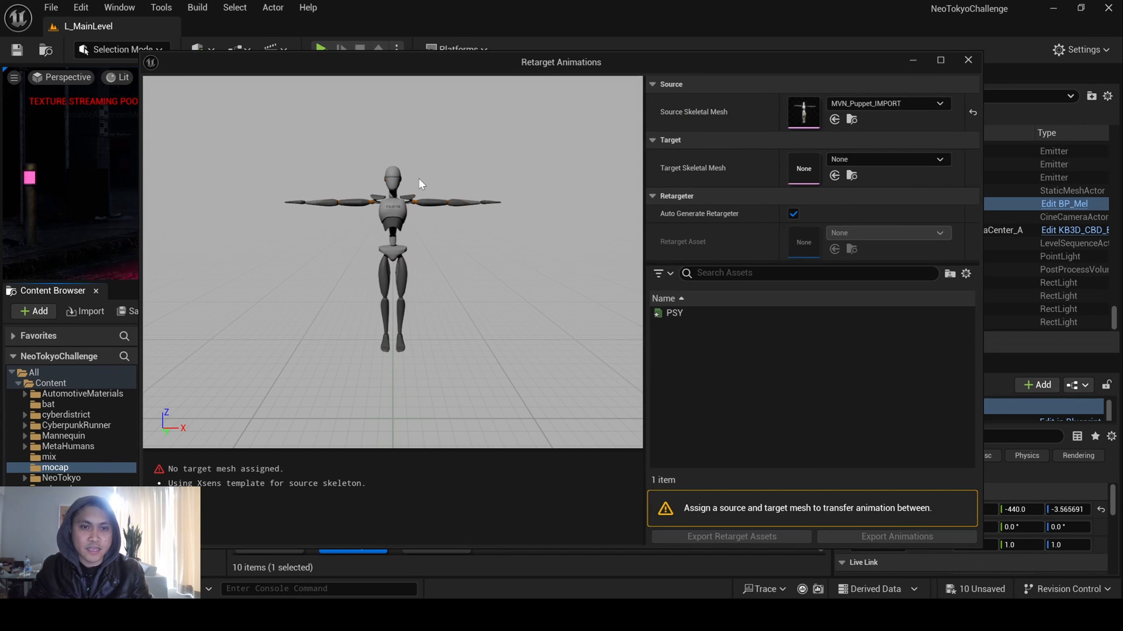
pyautogui.moveTo(383, 174)
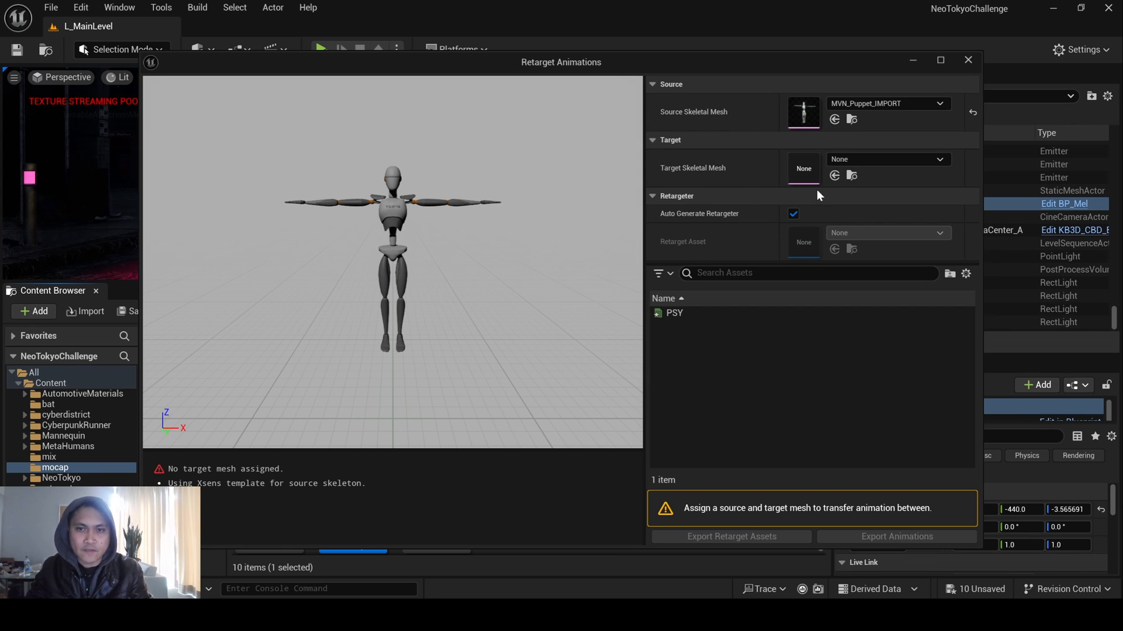
pyautogui.click(938, 159)
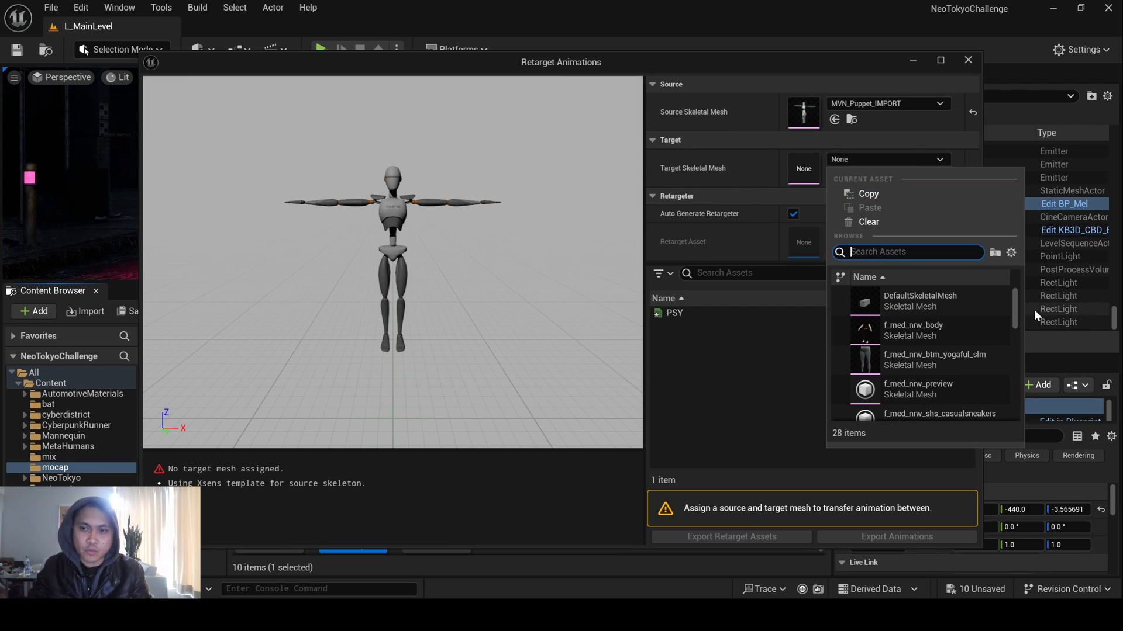
pyautogui.moveTo(905, 330)
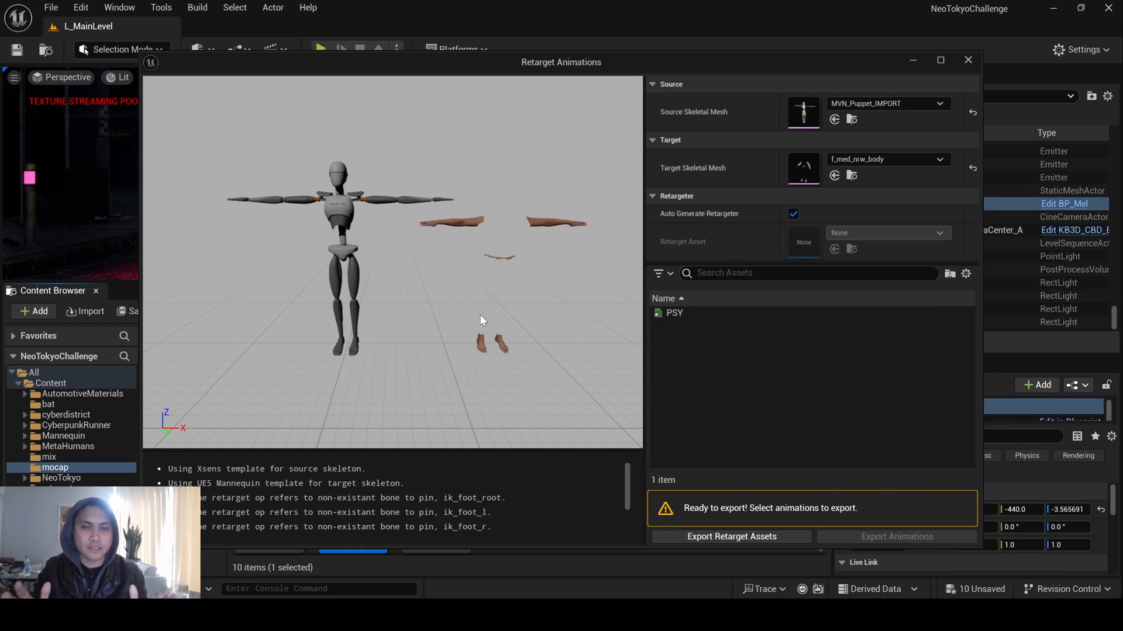
pyautogui.moveTo(486, 269)
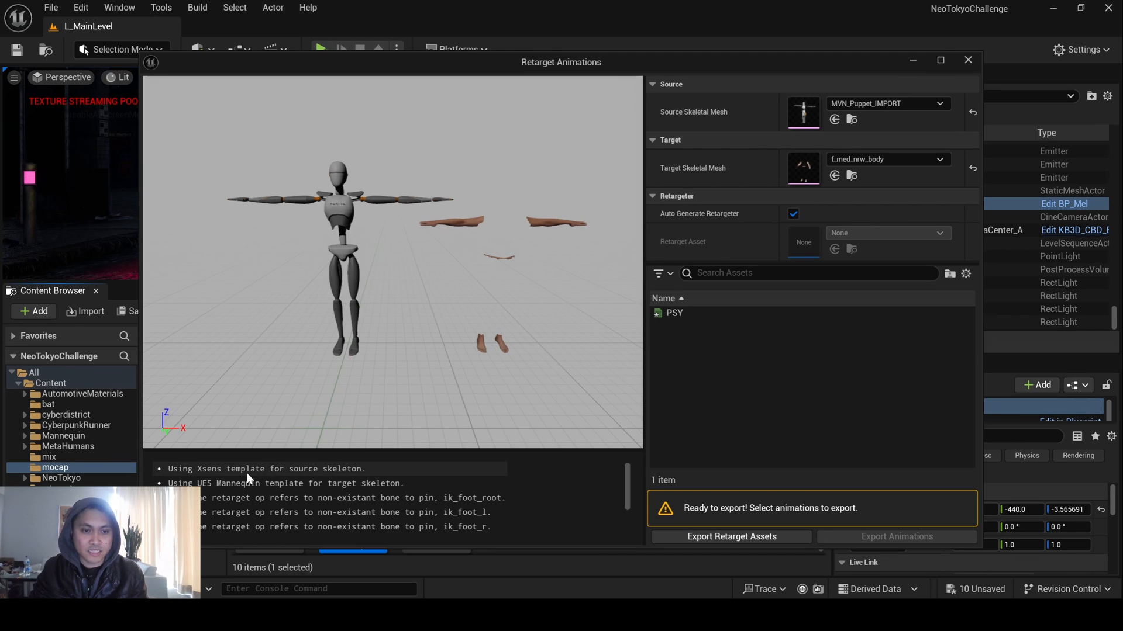
pyautogui.moveTo(268, 478)
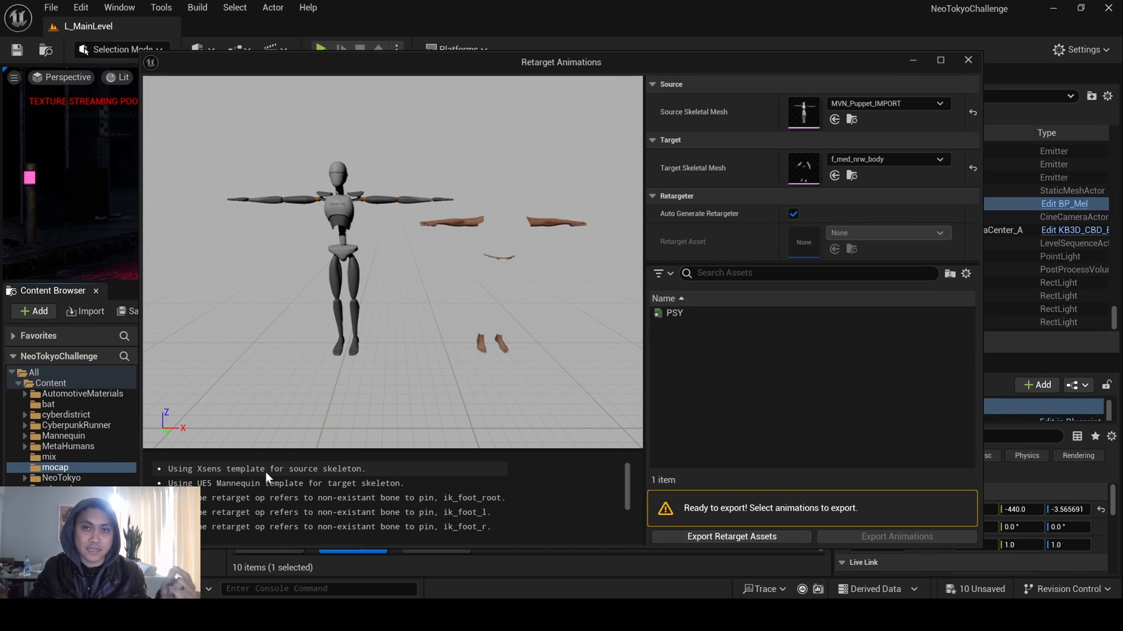
pyautogui.moveTo(485, 264)
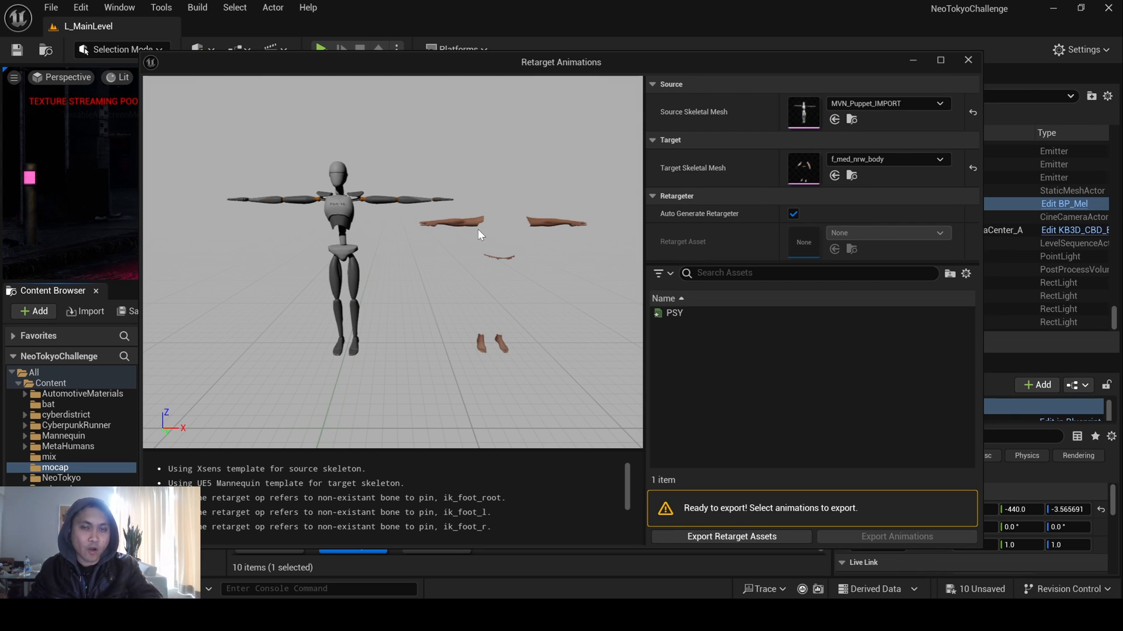
pyautogui.moveTo(652, 232)
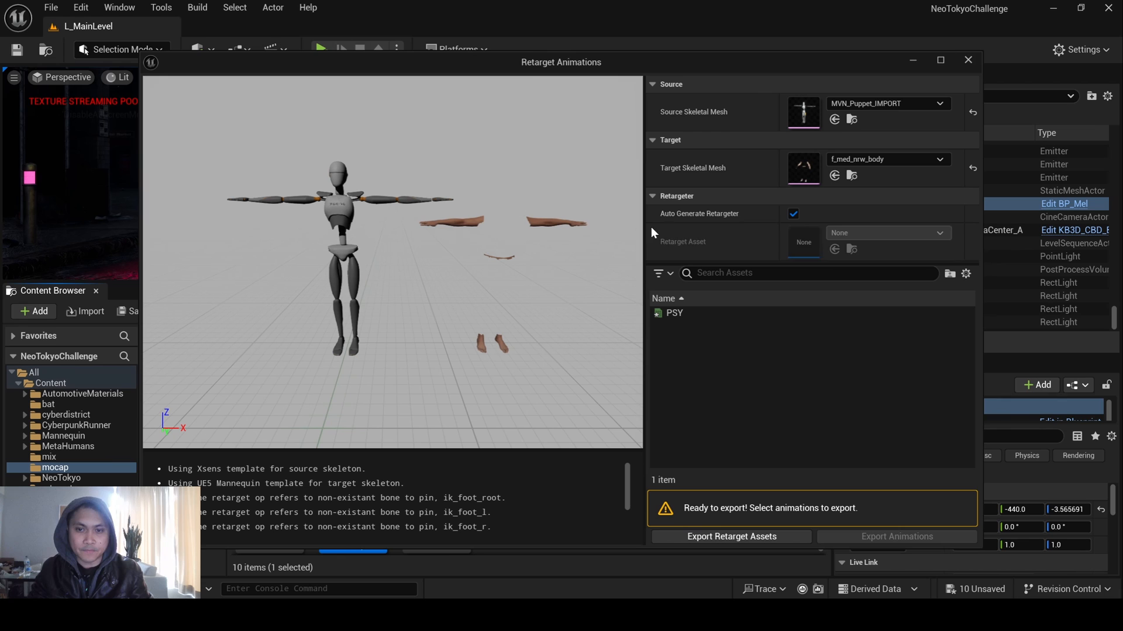
pyautogui.click(673, 313)
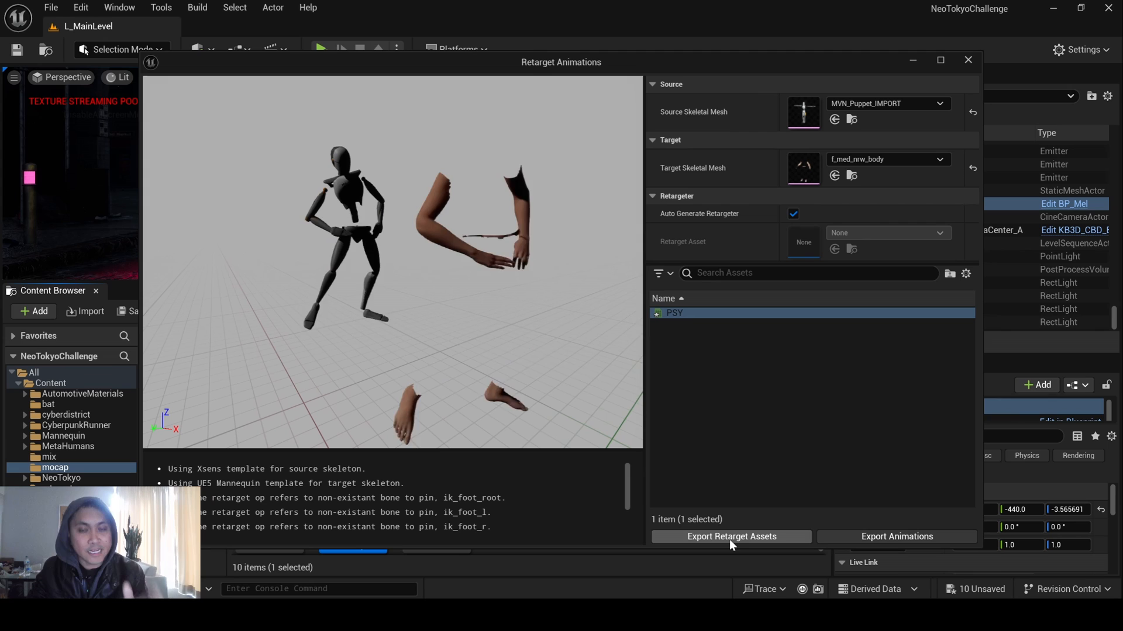
# Save the auto-generated IK rigs and retargeter, then open RTG_AutoGenerated
pyautogui.click(731, 537)
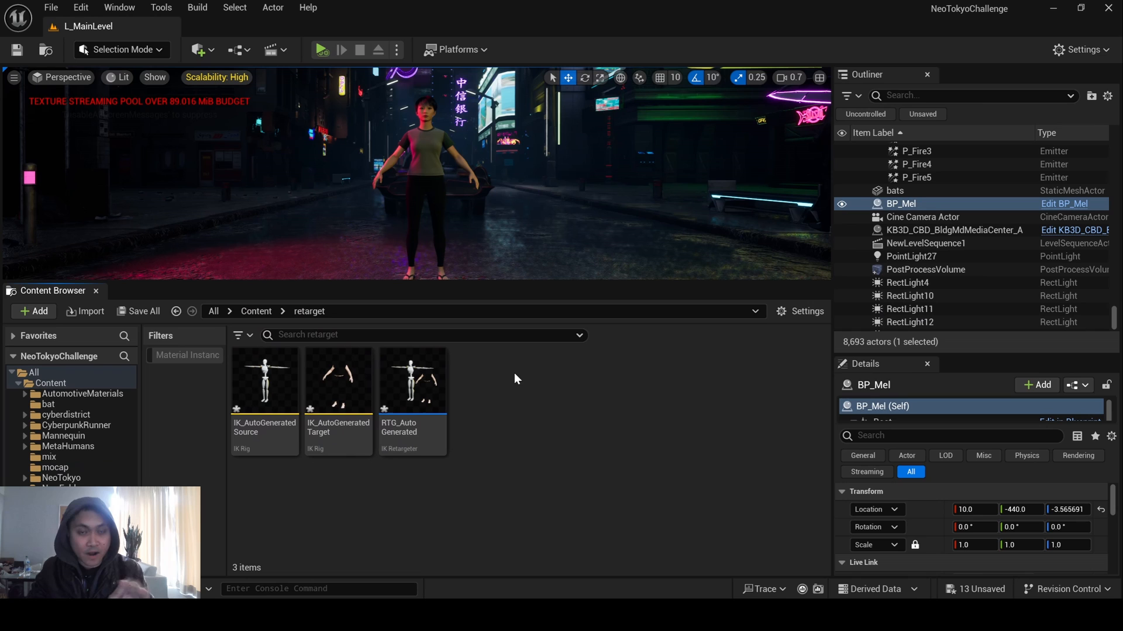
pyautogui.moveTo(351, 498)
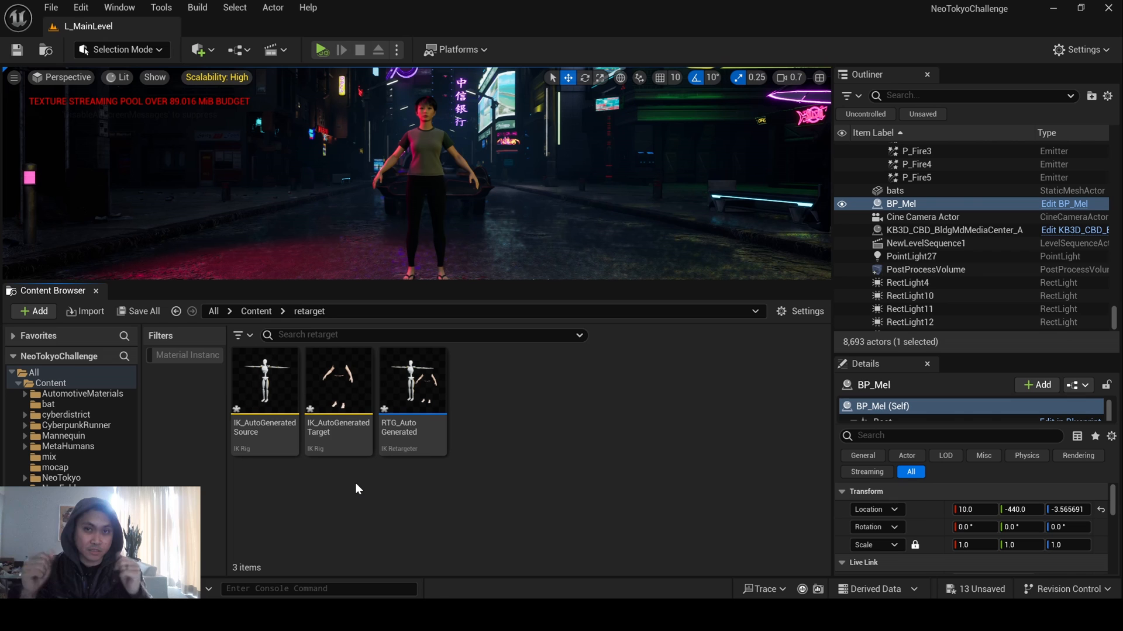
pyautogui.doubleClick(412, 381)
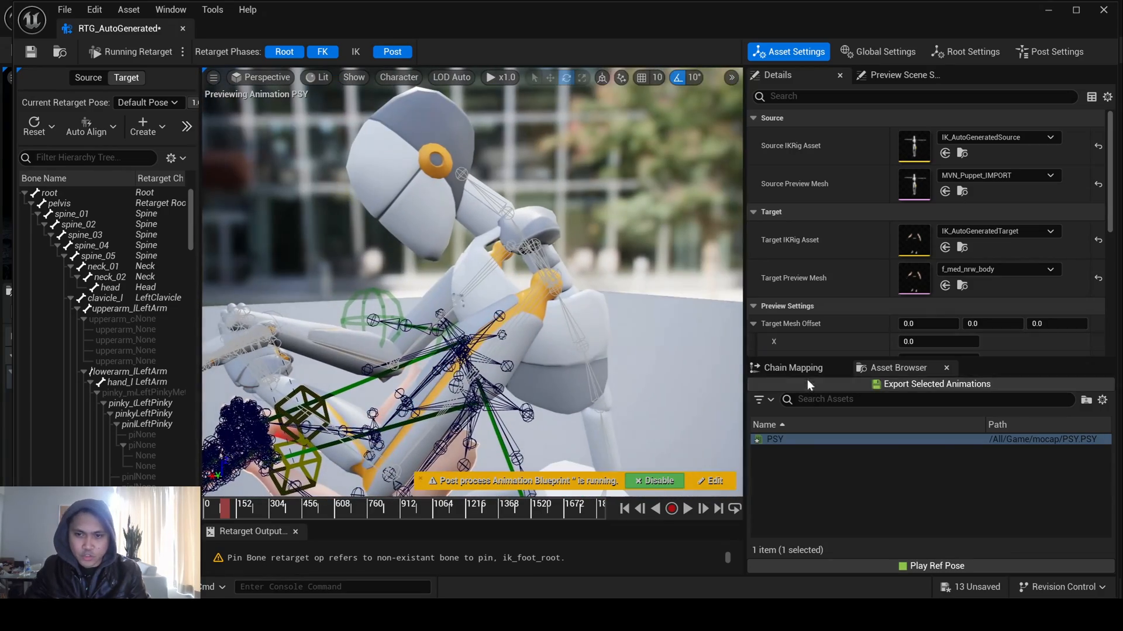
# In Chain Mapping, select the Neck chain to set its FK Rotation Alpha to 0
pyautogui.click(793, 367)
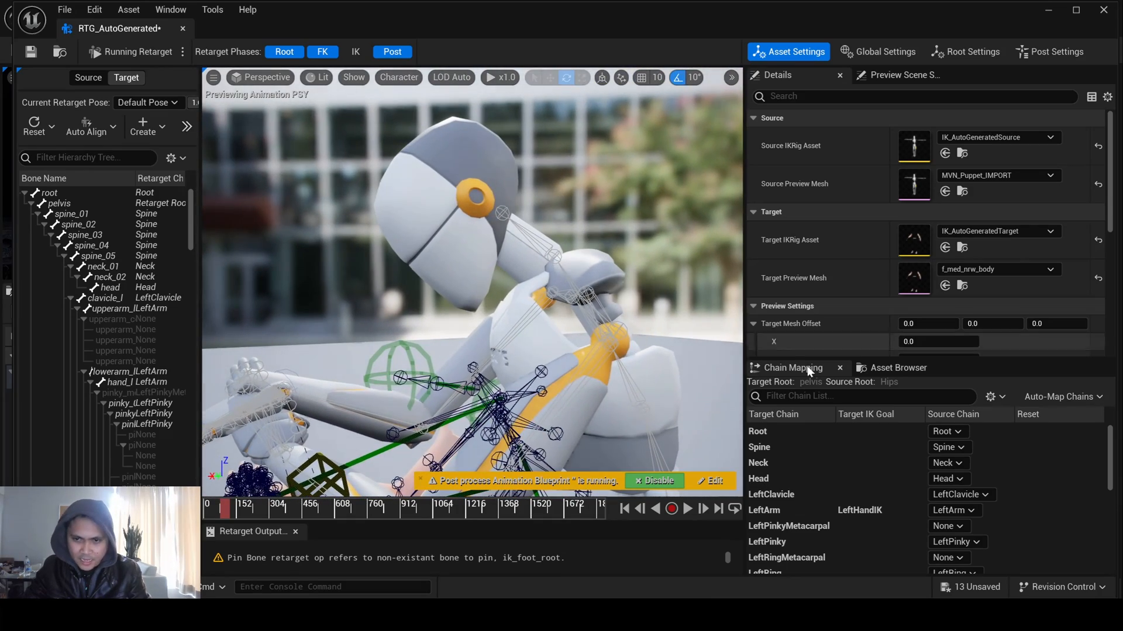
pyautogui.click(758, 463)
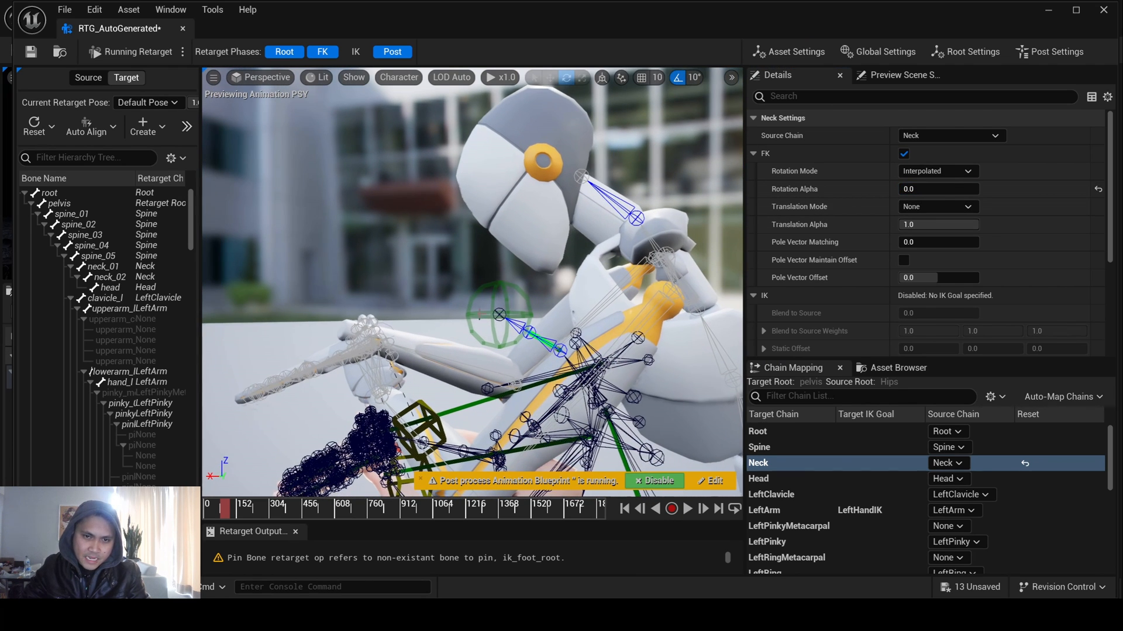
pyautogui.moveTo(565, 168)
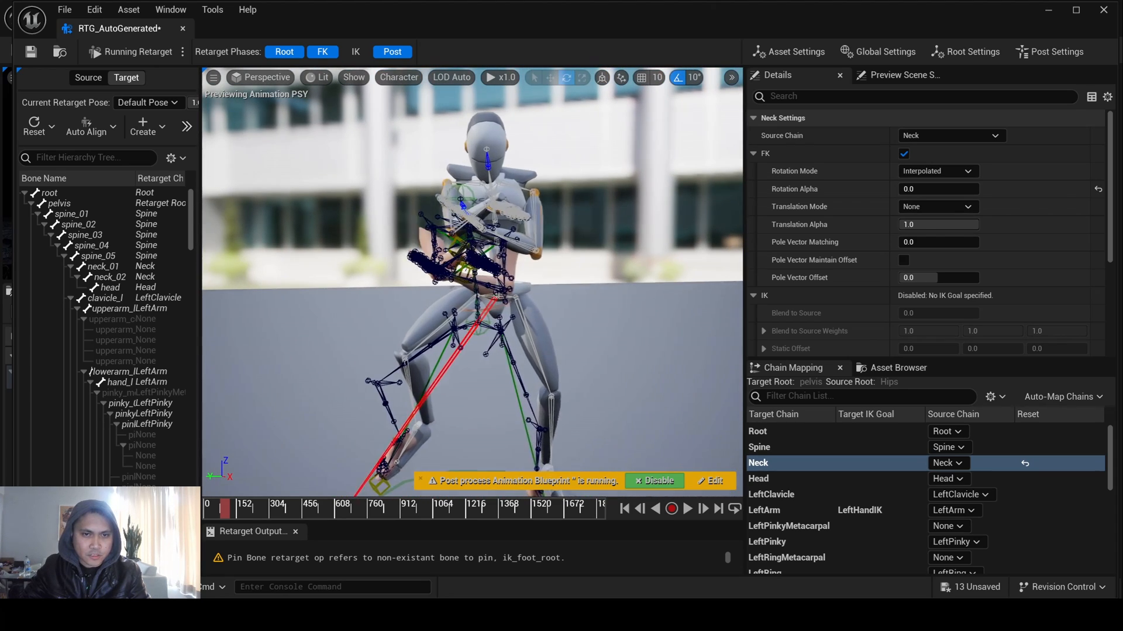
# Hide the preview skeleton bones via Character > Bones > None
pyautogui.click(398, 77)
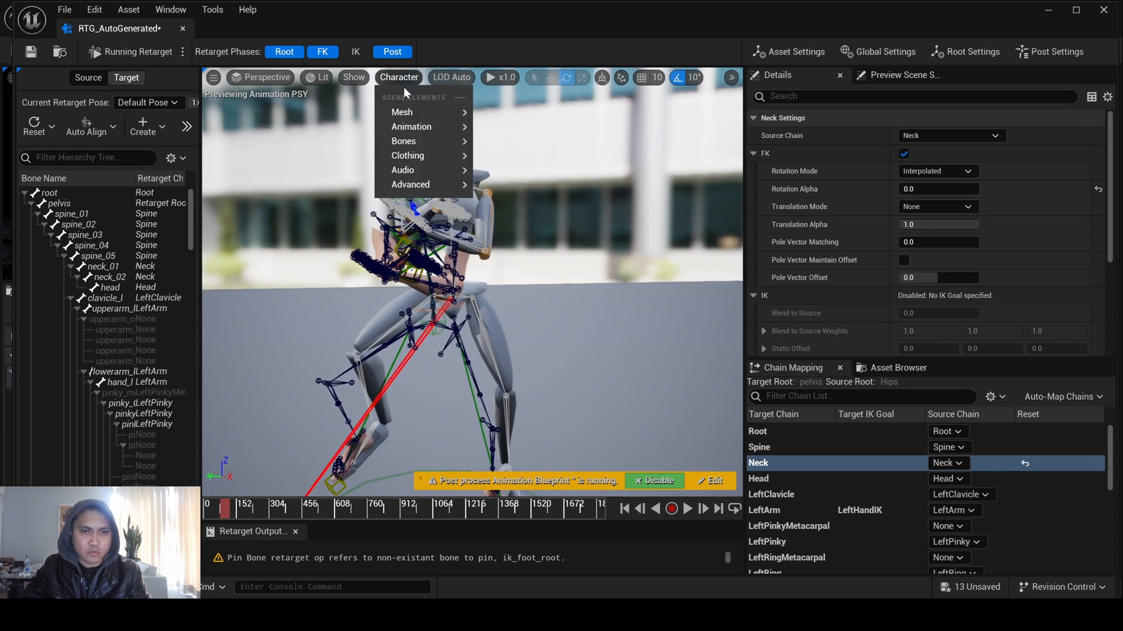
pyautogui.click(403, 140)
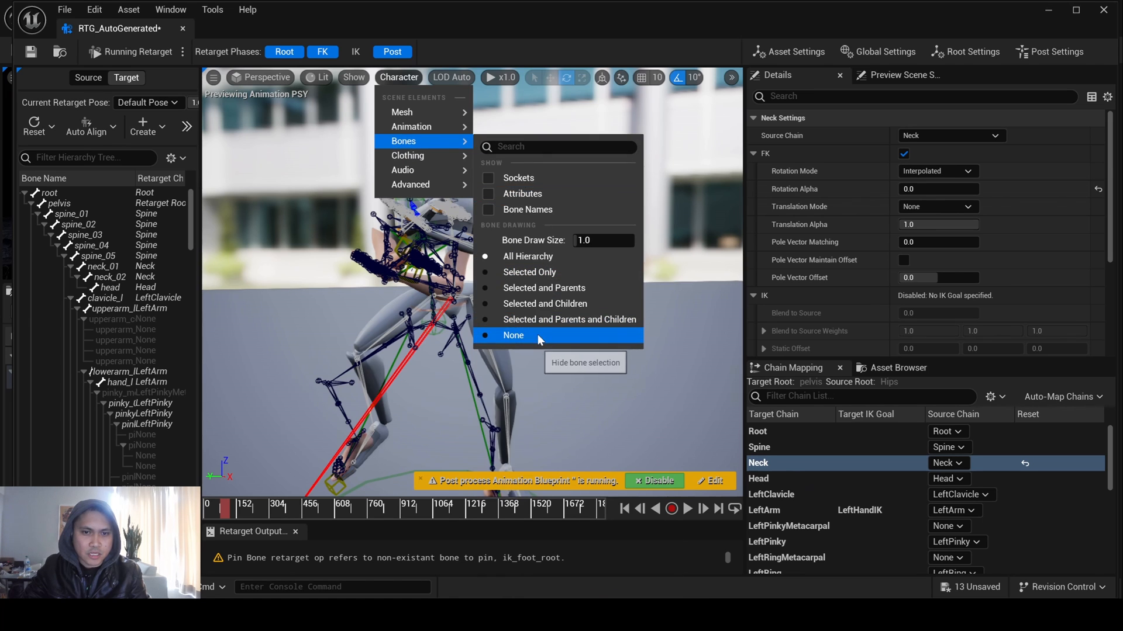
pyautogui.click(512, 336)
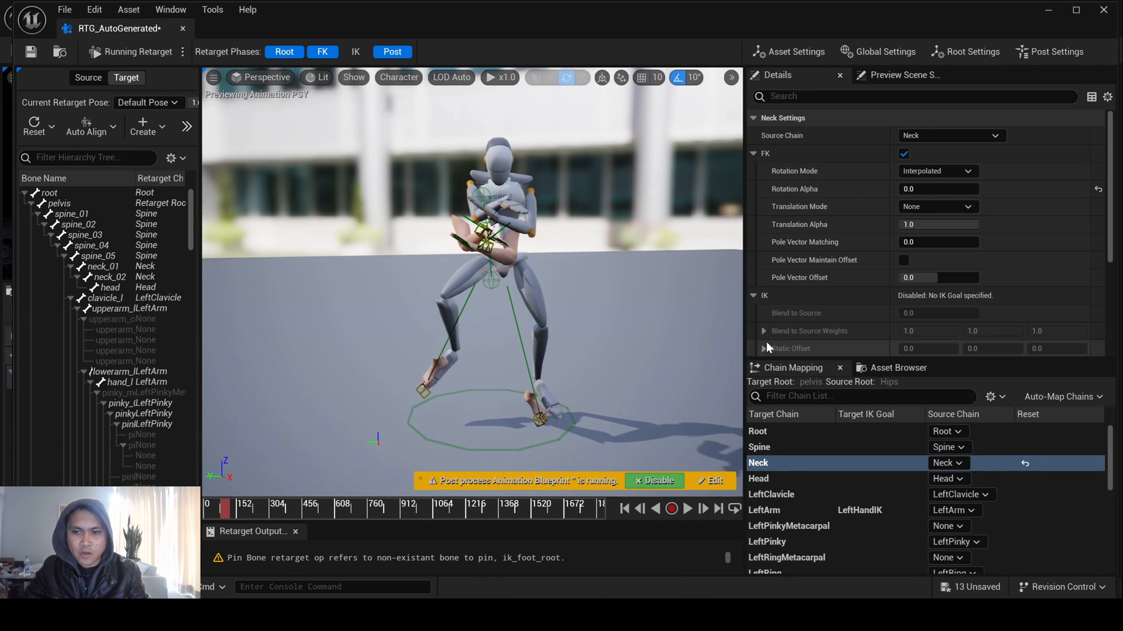
pyautogui.scroll(-3)
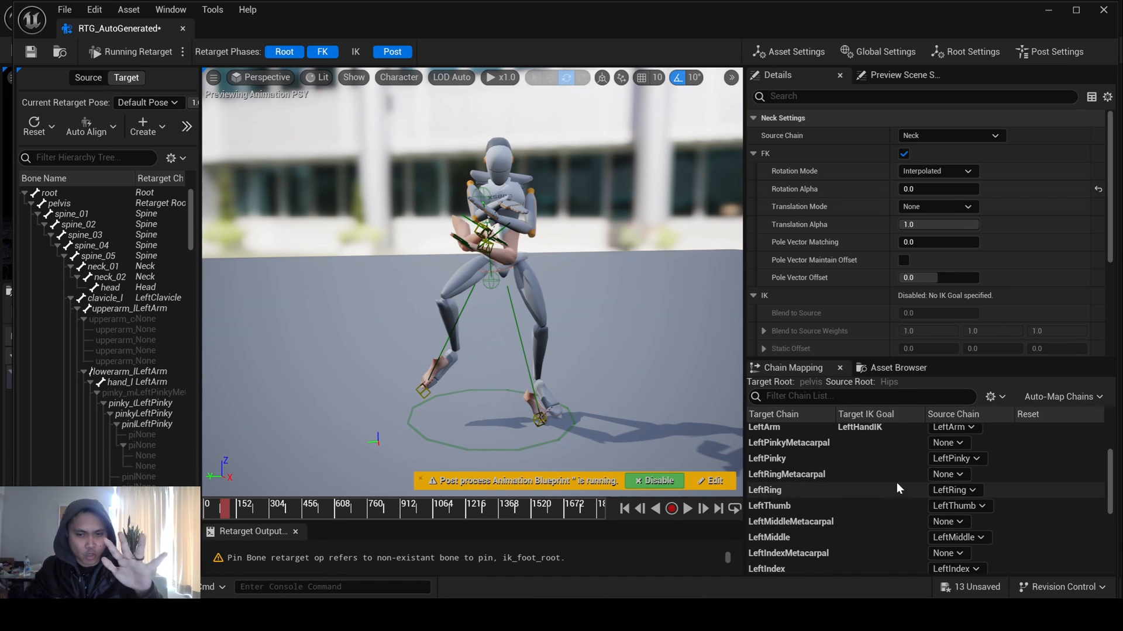
pyautogui.moveTo(794, 487)
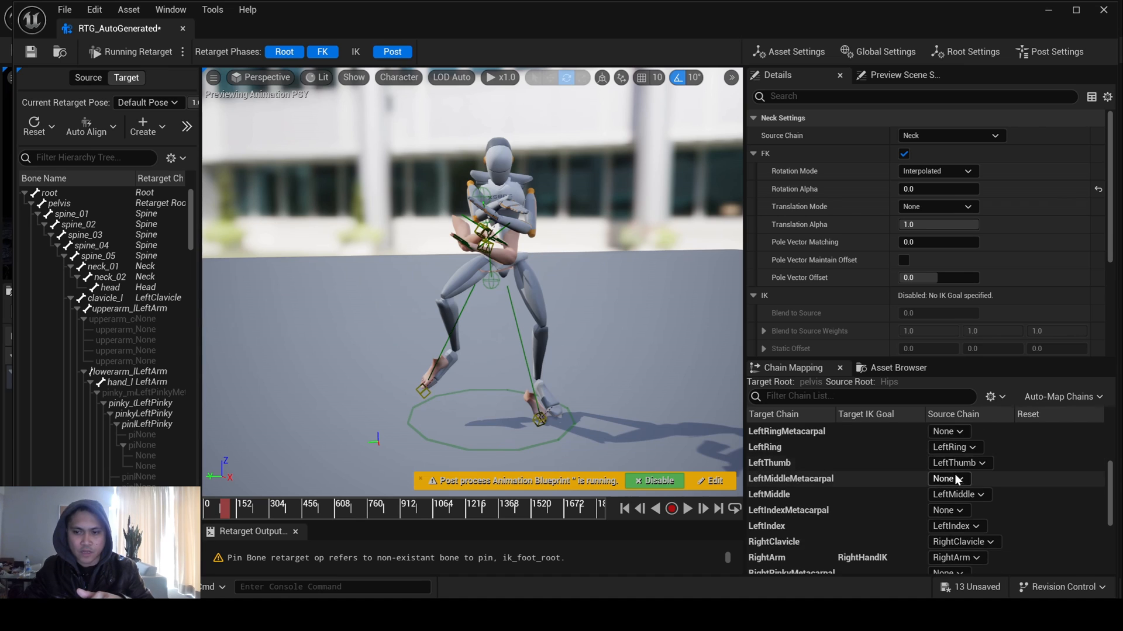
pyautogui.scroll(-3)
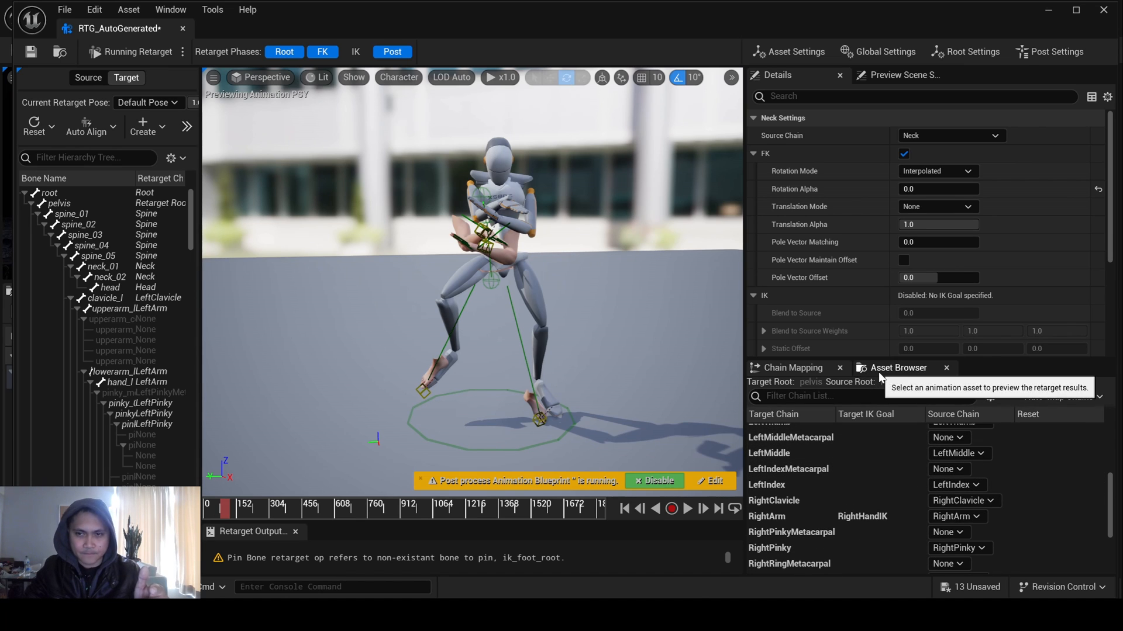
# Export the retargeted PSY animation to the retarget folder, confirming both export dialogs
pyautogui.click(898, 367)
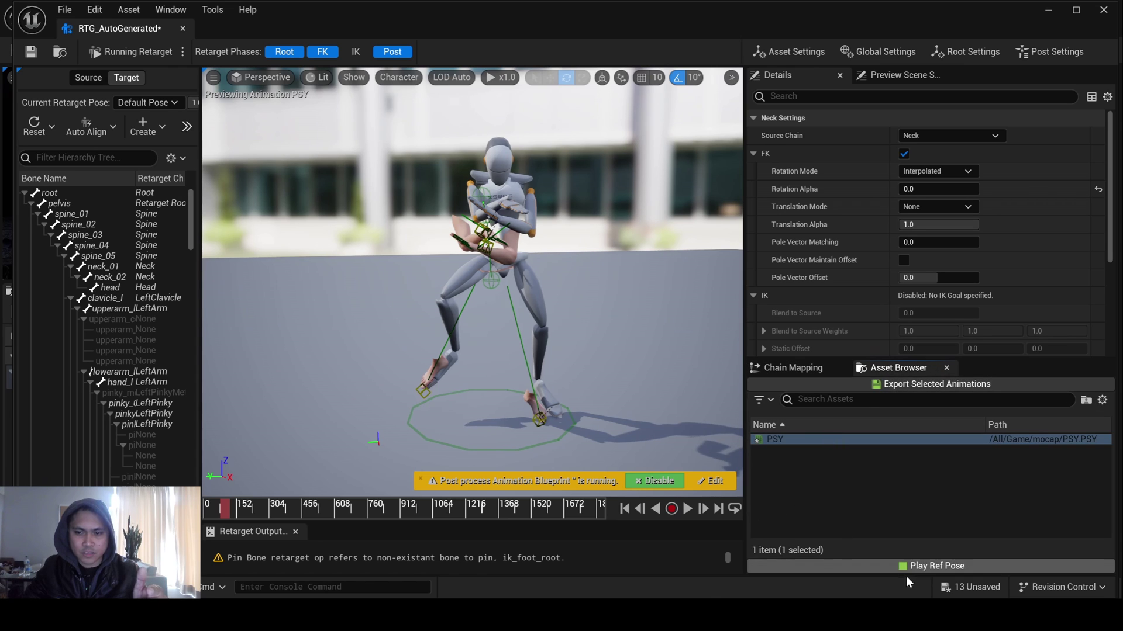
pyautogui.click(937, 385)
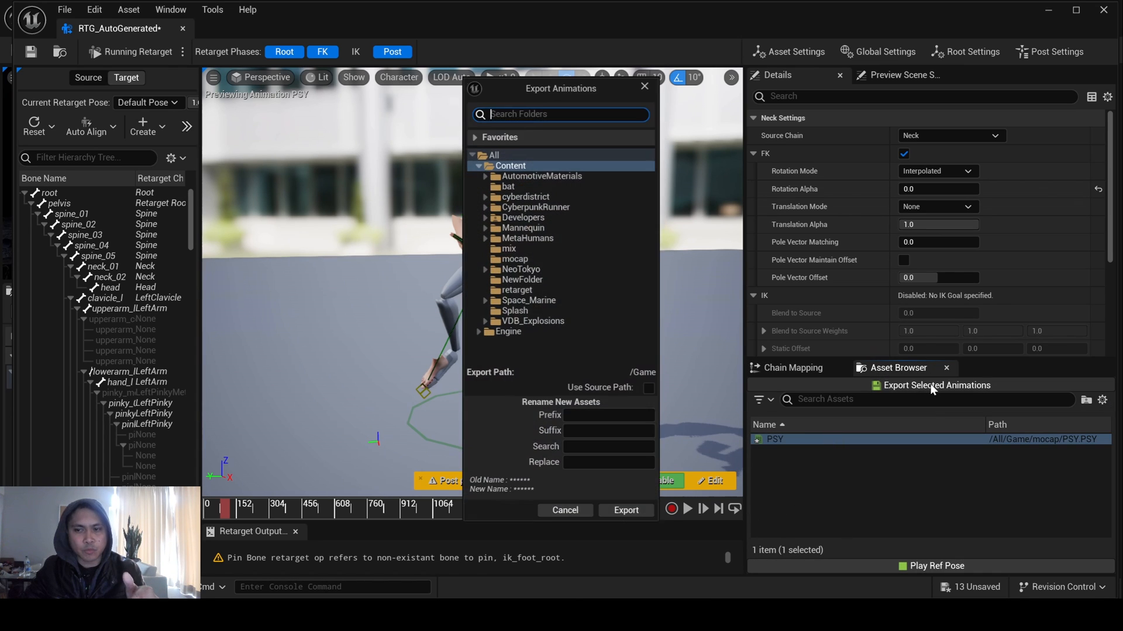
pyautogui.click(625, 510)
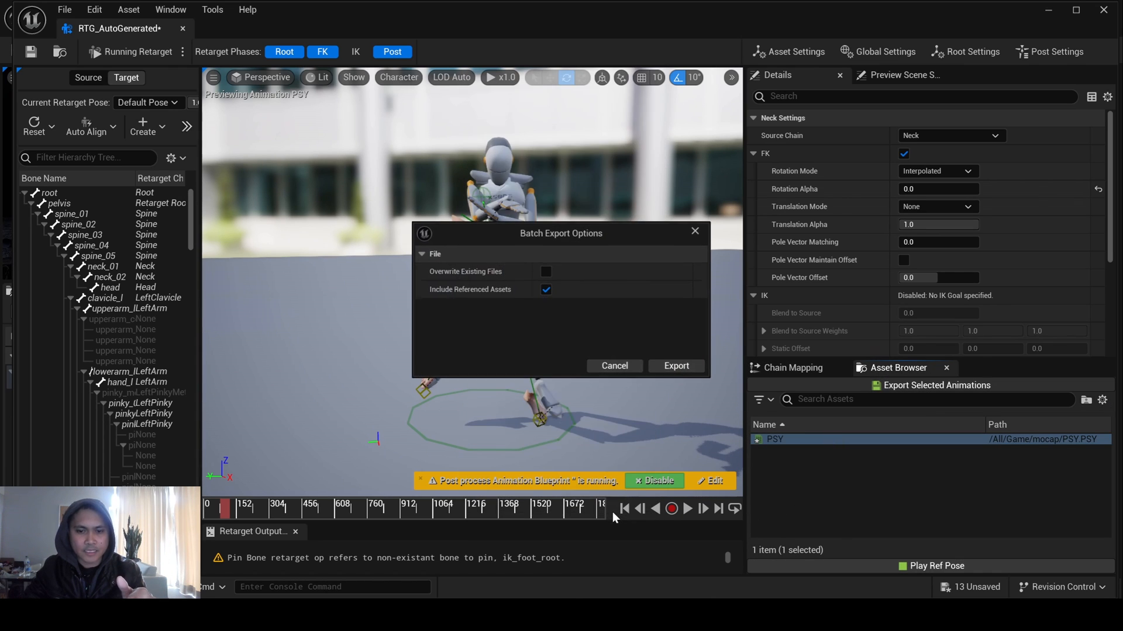
pyautogui.click(676, 365)
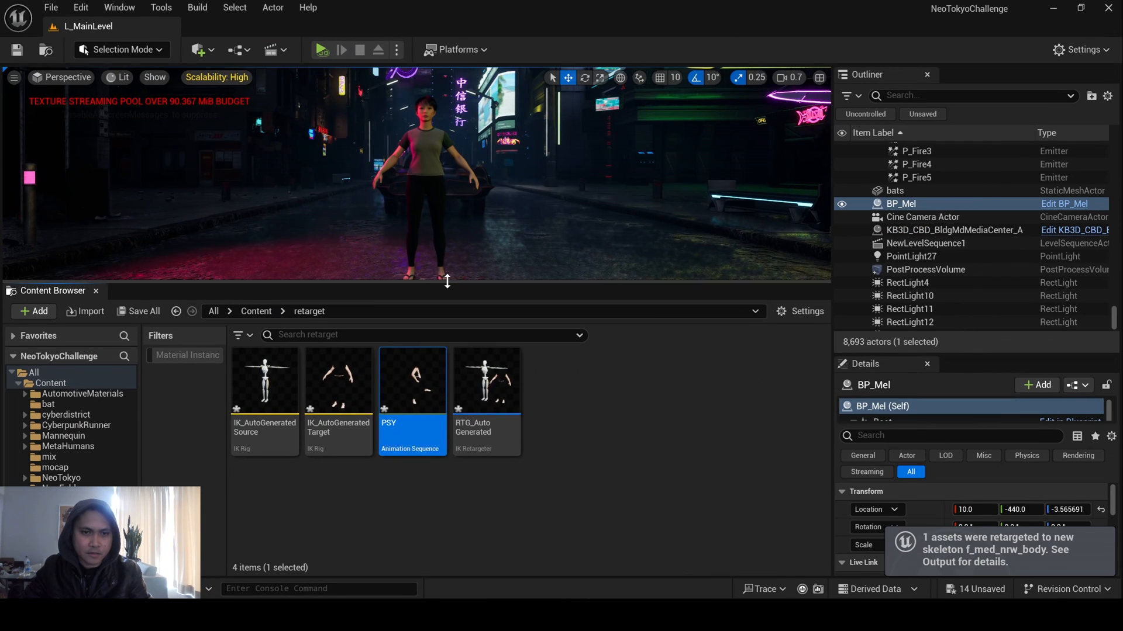
# Place MVN_Puppet_IMPORT in the level and add it to a new Level Sequence
pyautogui.click(255, 311)
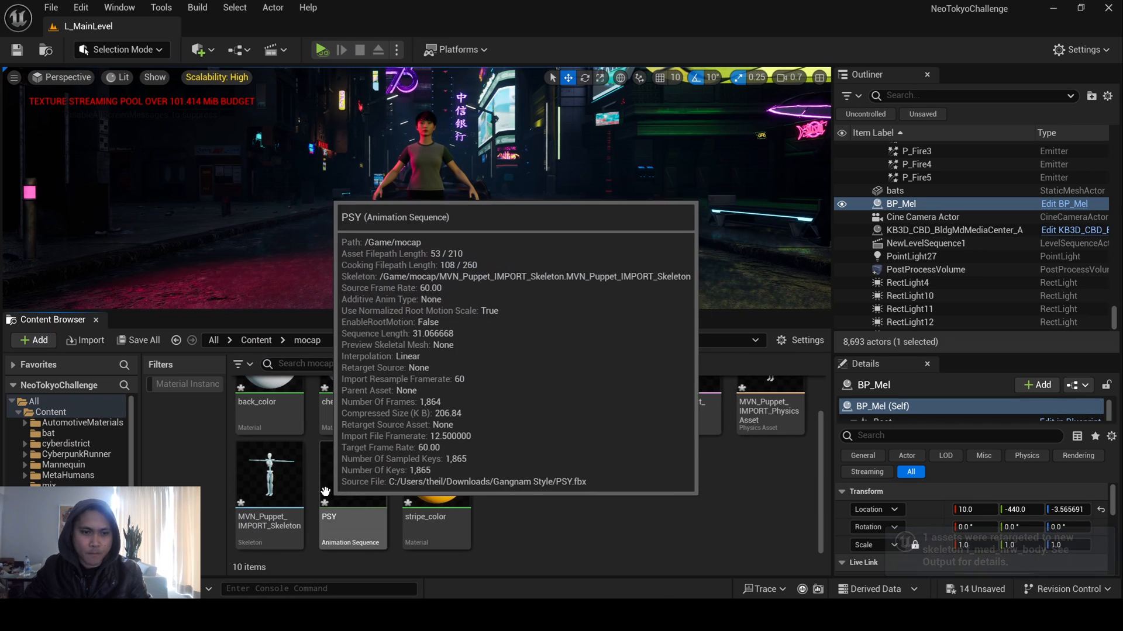
pyautogui.click(685, 414)
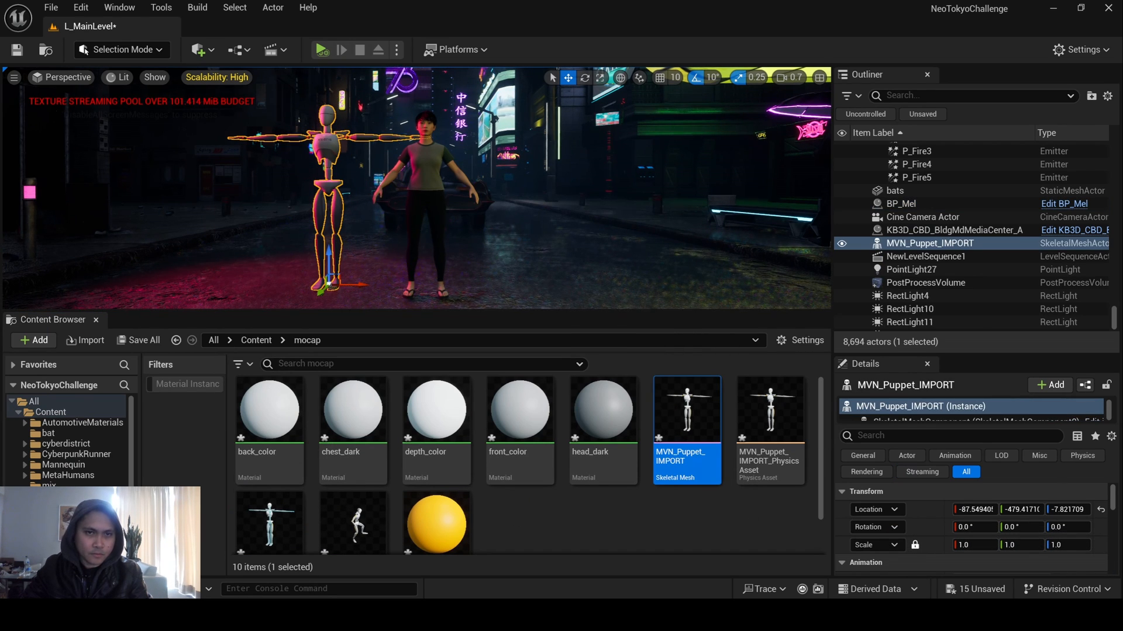
pyautogui.click(278, 49)
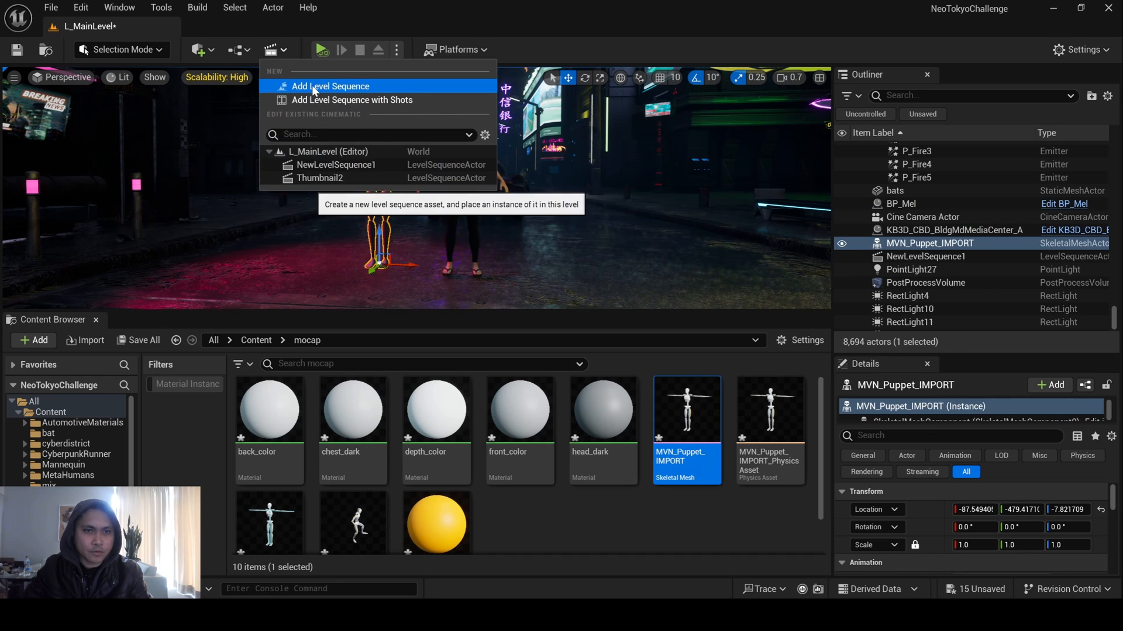
pyautogui.click(330, 86)
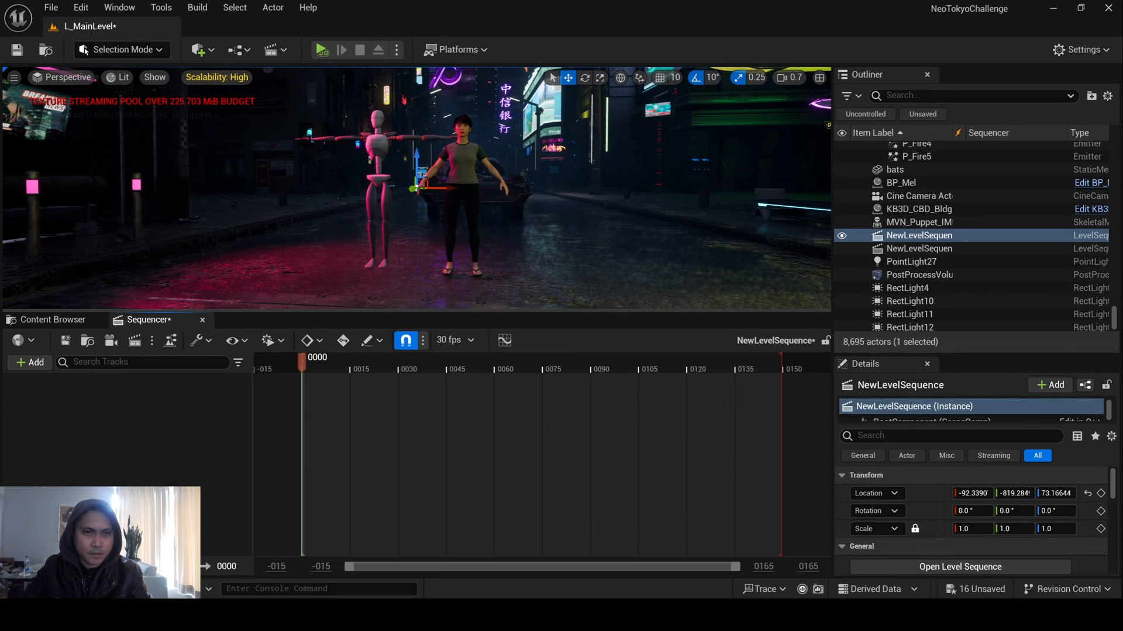
pyautogui.click(919, 244)
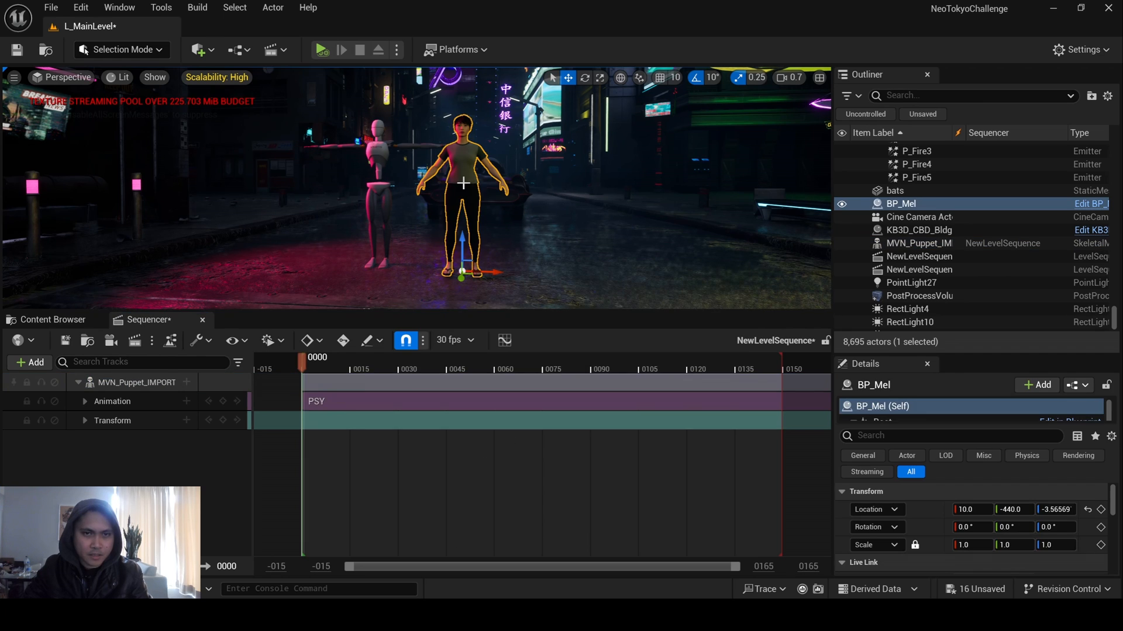
# Assign the PSY animation to the MetaHuman body track and select BP_Mel's details
pyautogui.click(29, 363)
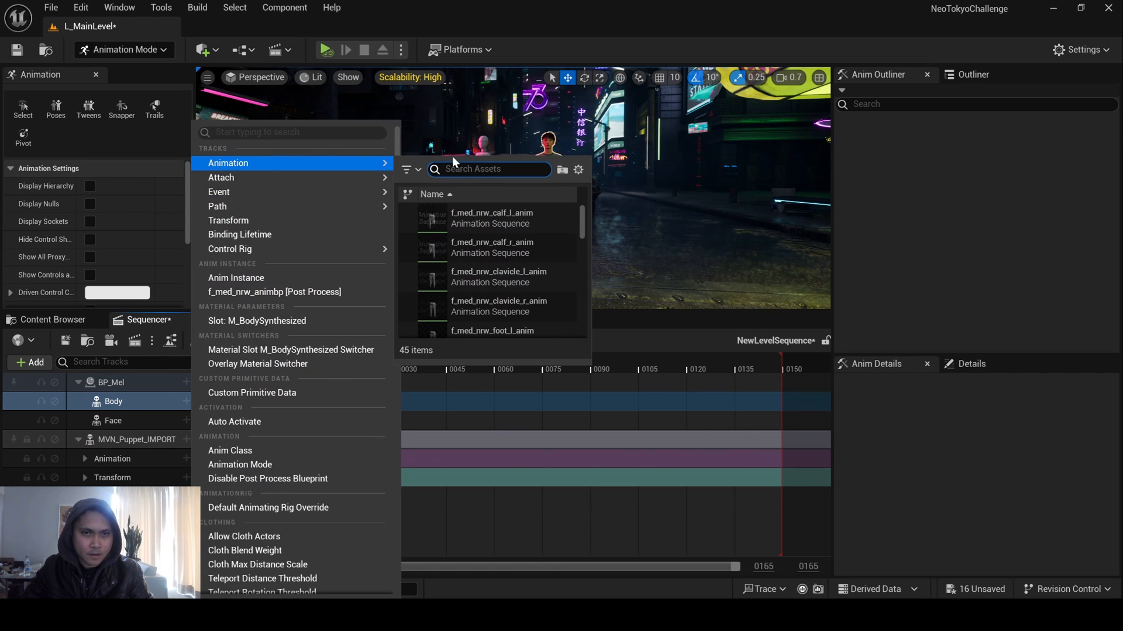
pyautogui.write('ps')
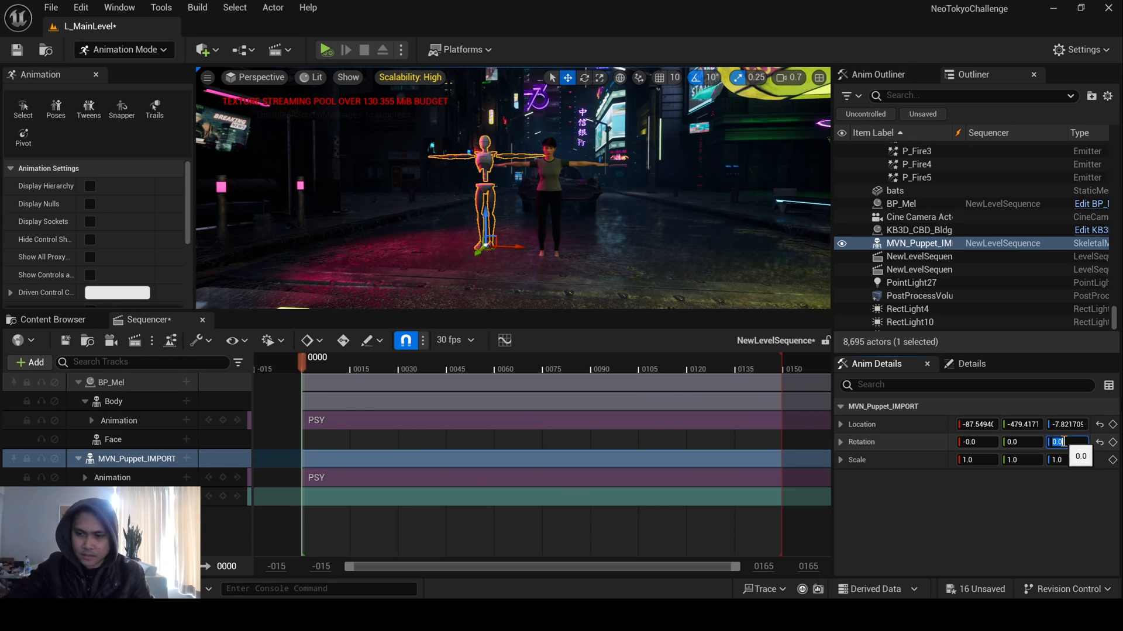
pyautogui.click(902, 203)
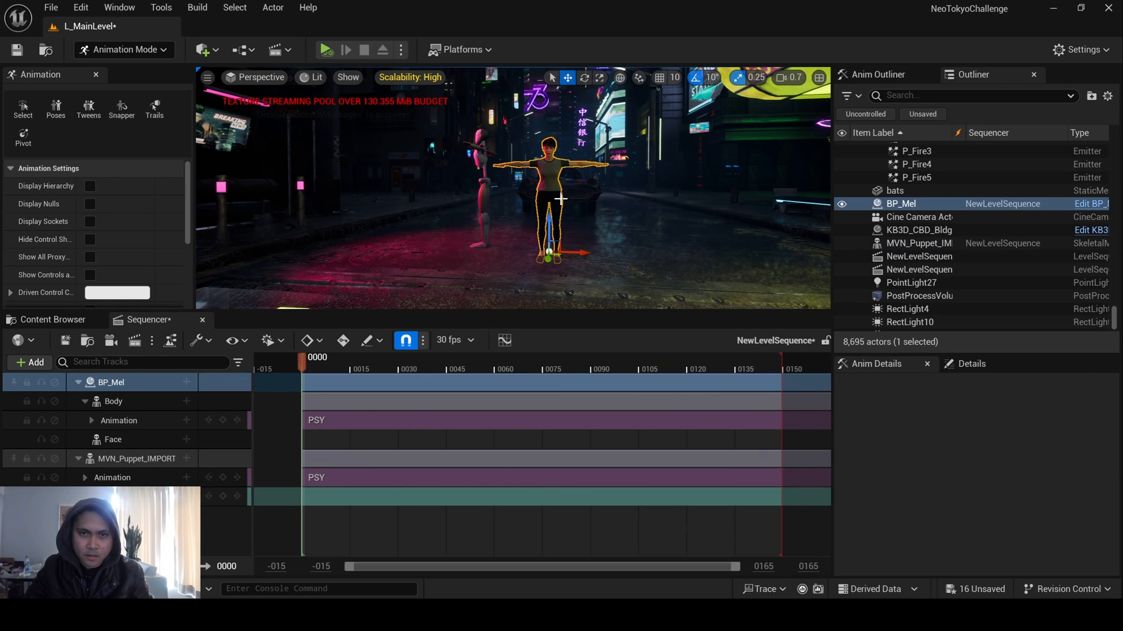
pyautogui.click(972, 363)
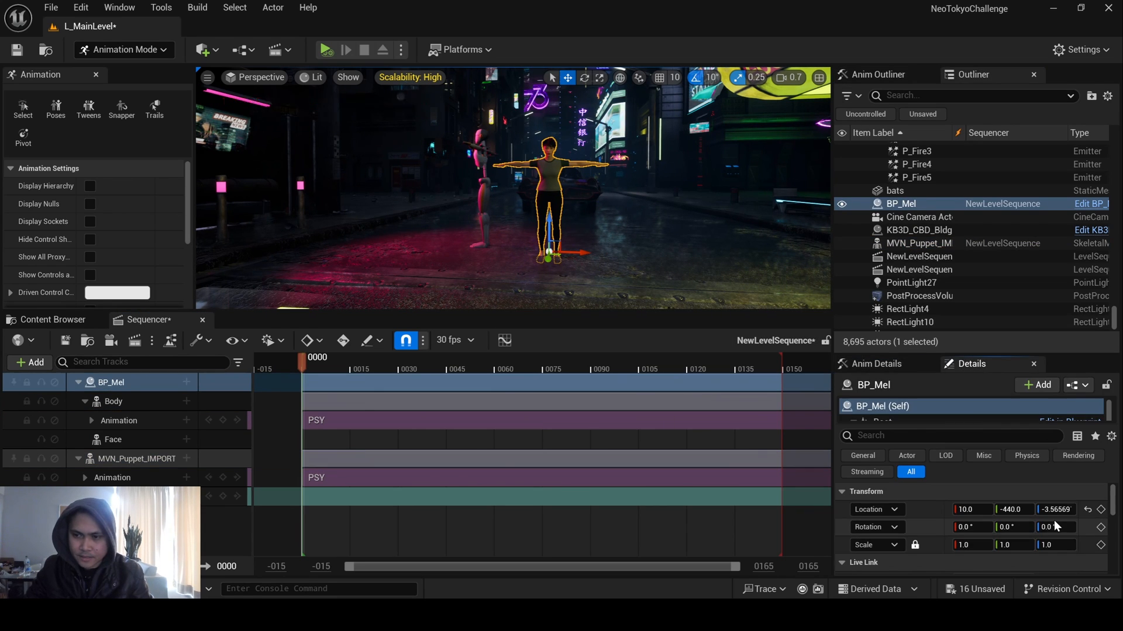